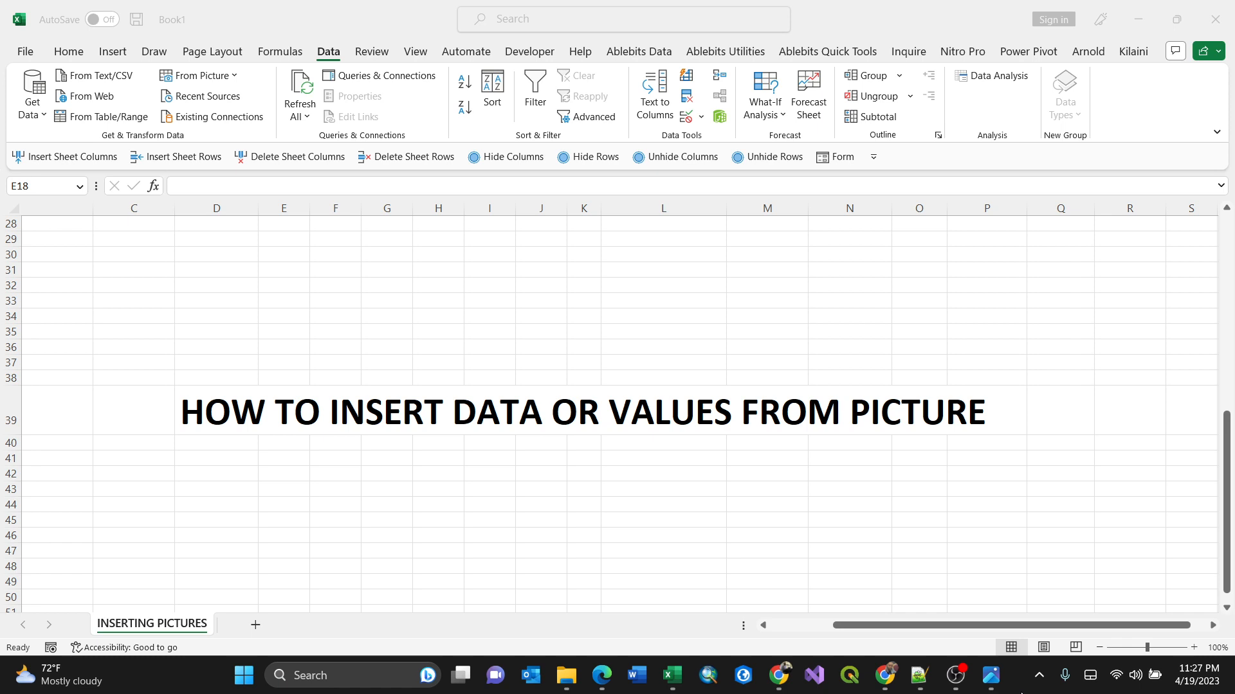
mouse_move(956, 675)
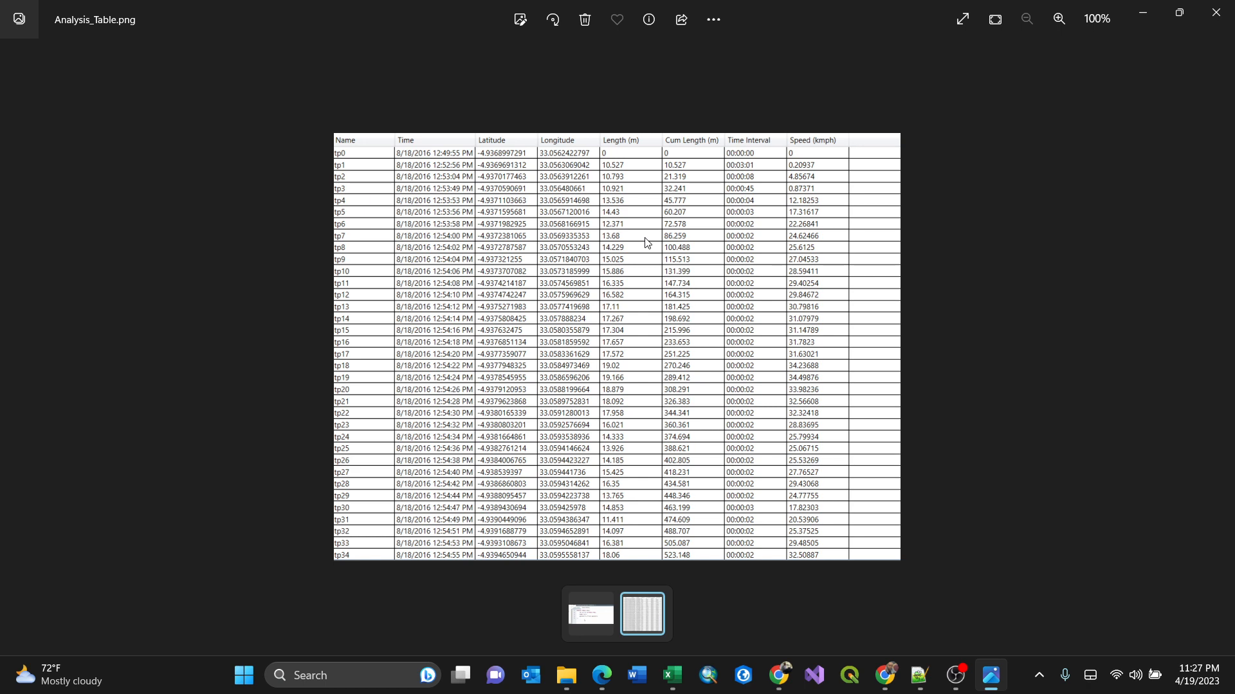
mouse_move(685, 240)
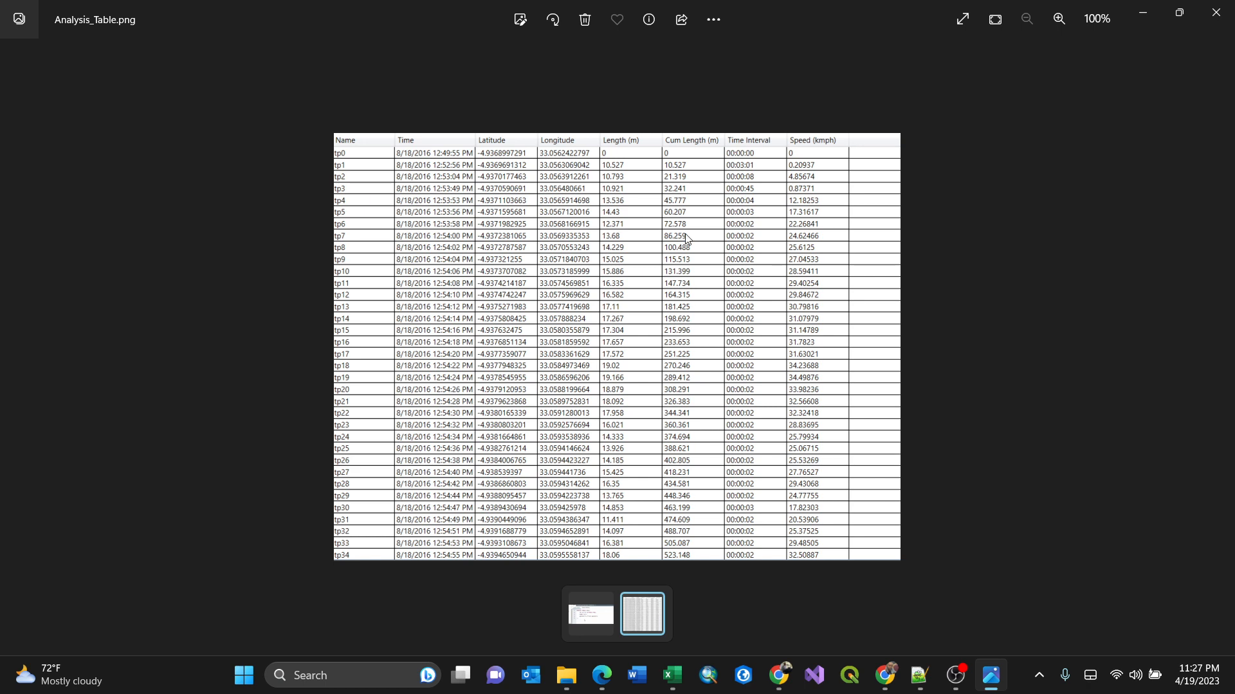
Return to the Excel workbook and switch from the Home tab back to Data.
click(672, 674)
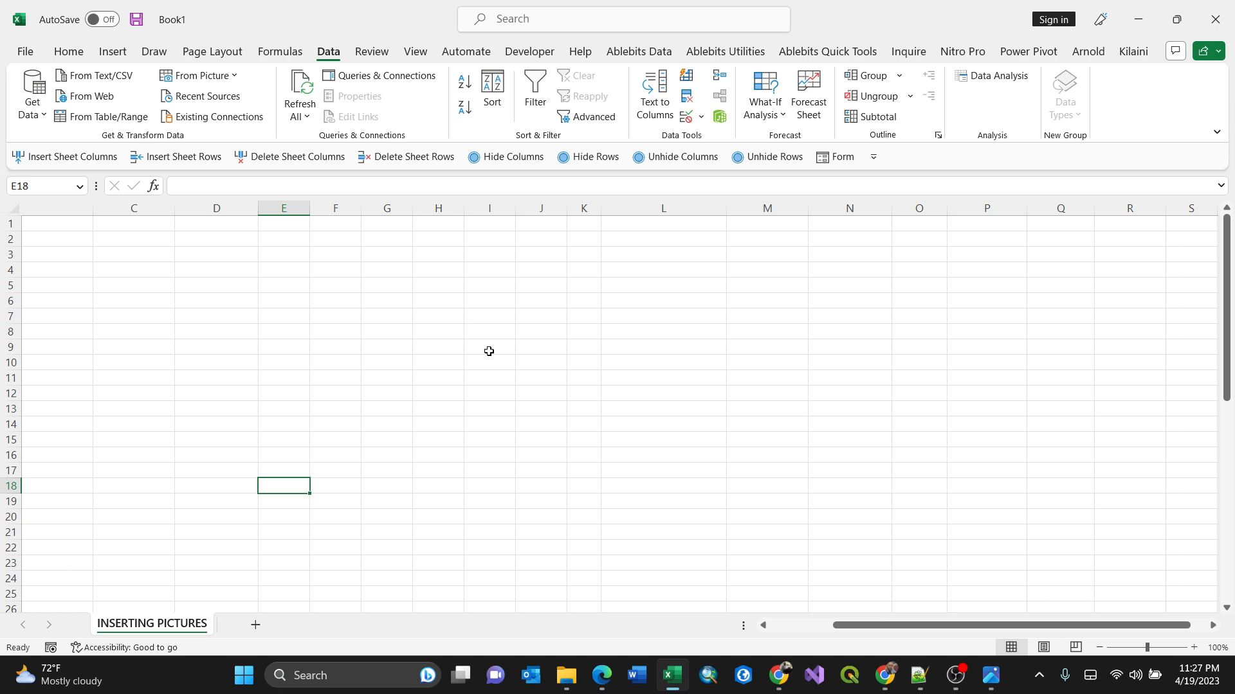
mouse_move(425, 323)
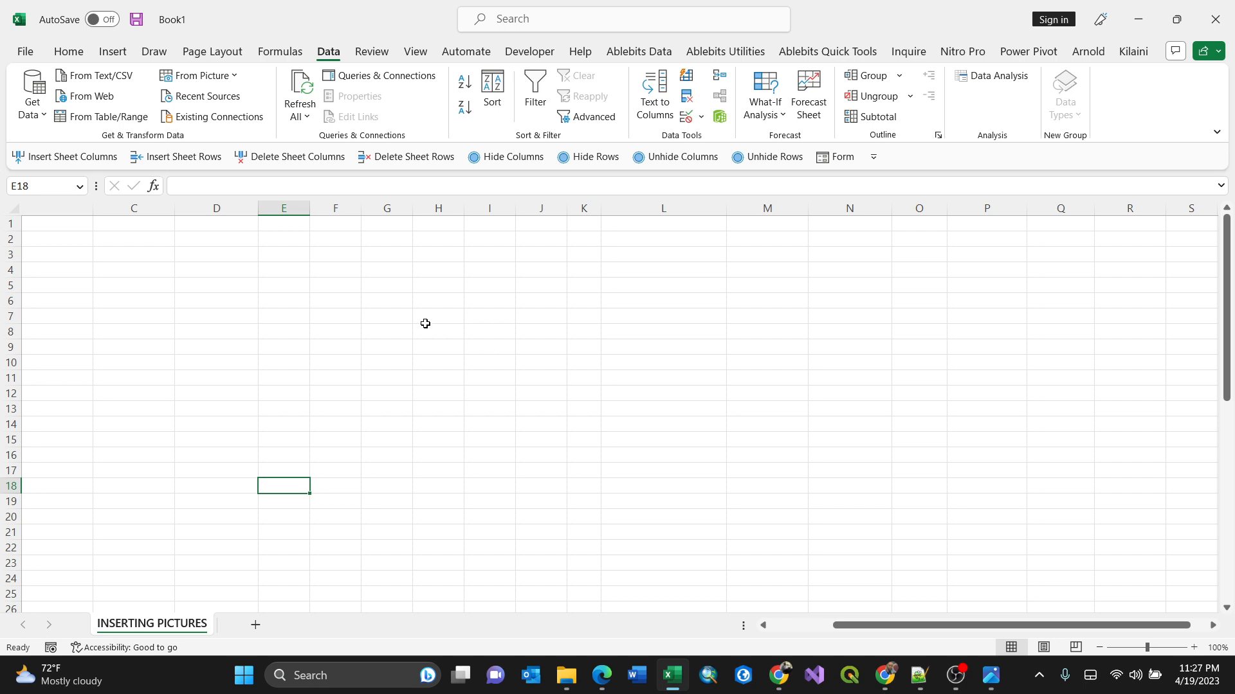
click(68, 51)
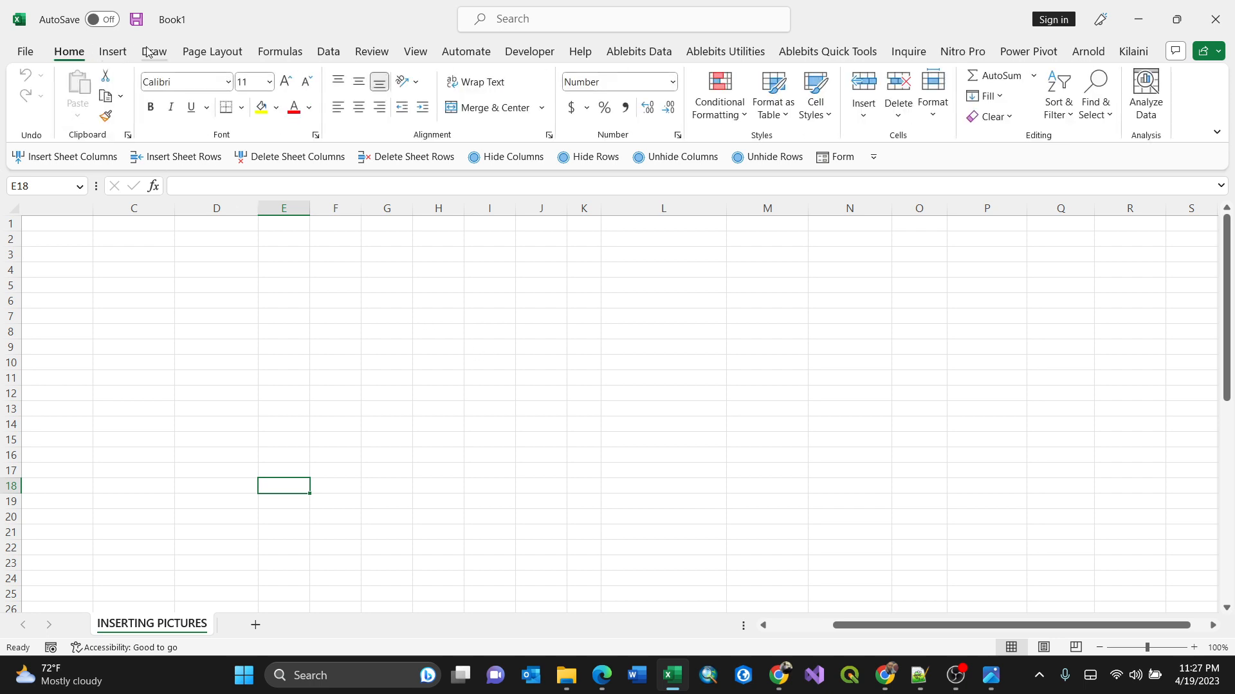
click(328, 51)
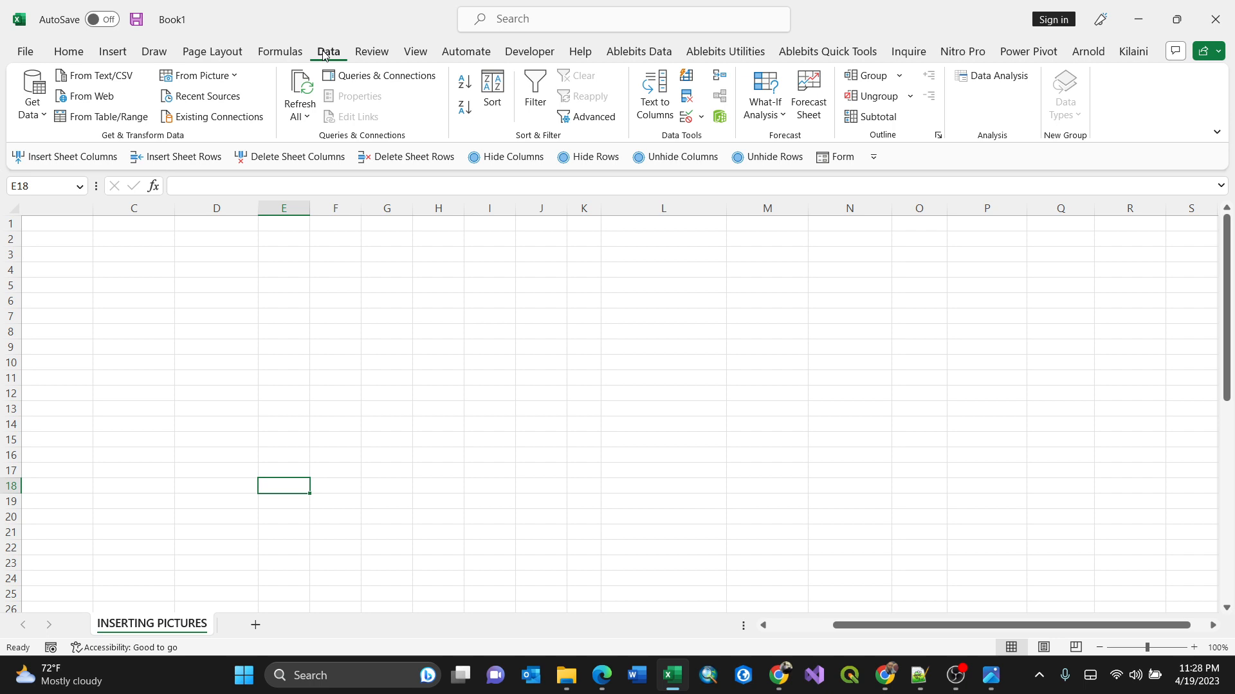
Choose Get Data > From Picture > Picture From File to import the table image.
click(31, 99)
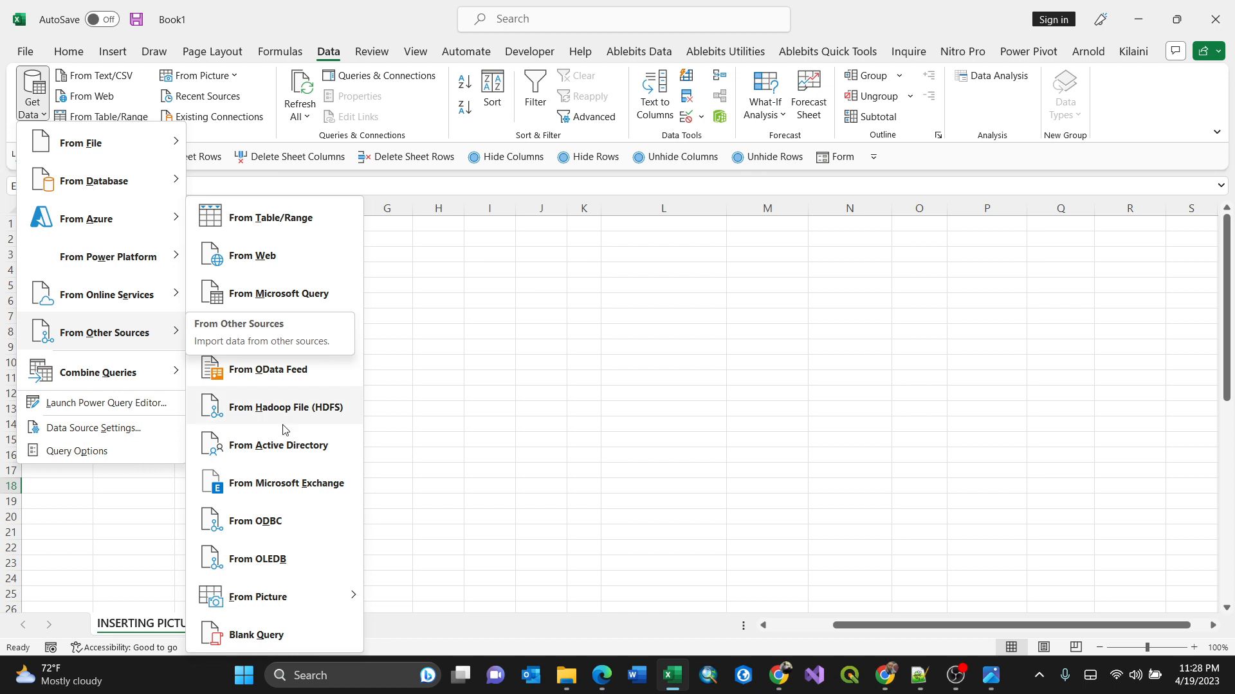
mouse_move(257, 597)
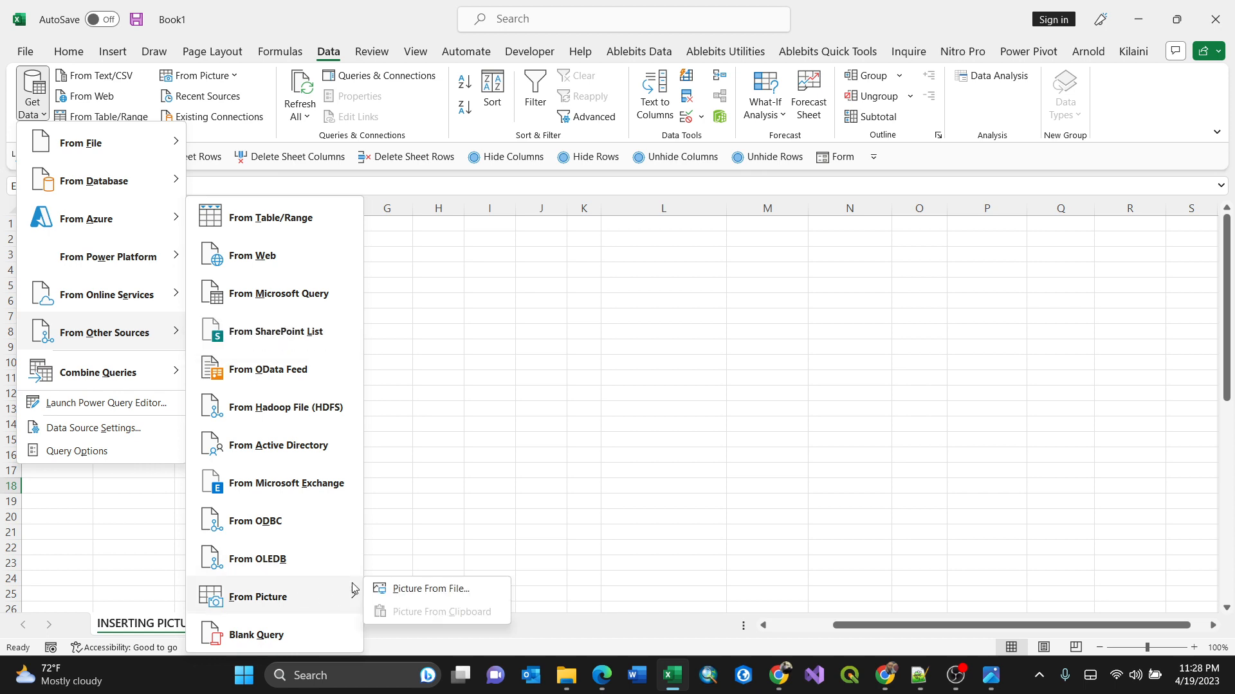
mouse_move(447, 593)
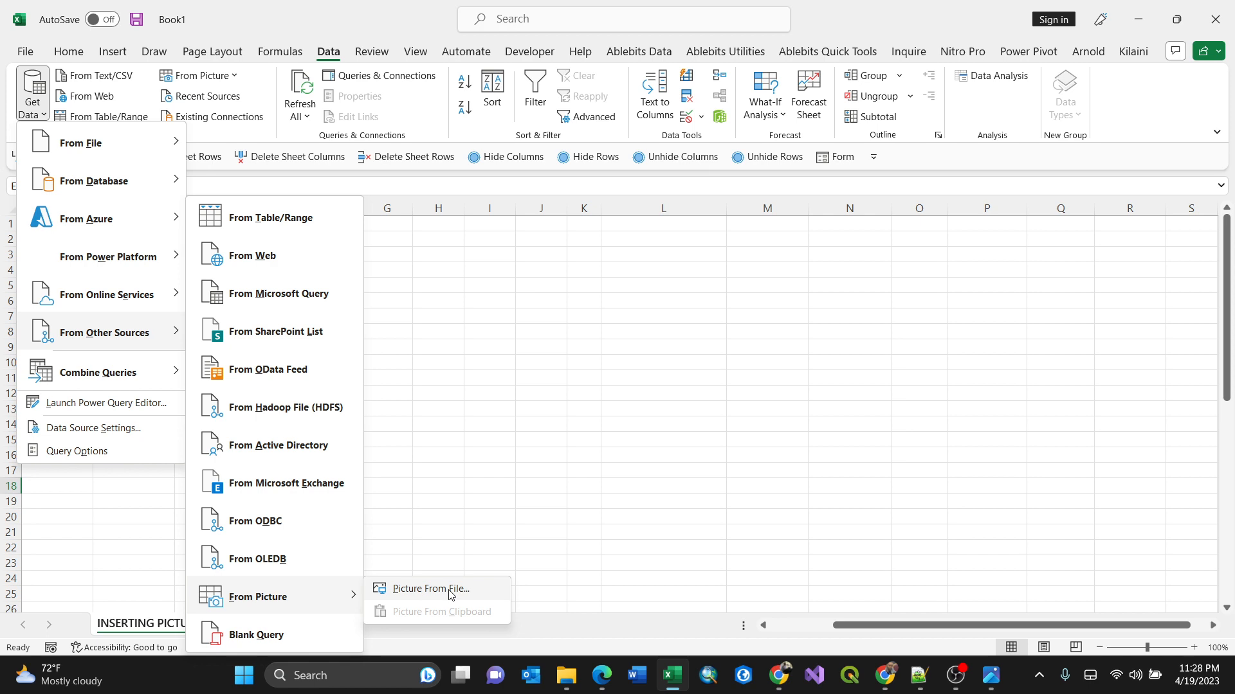
click(430, 589)
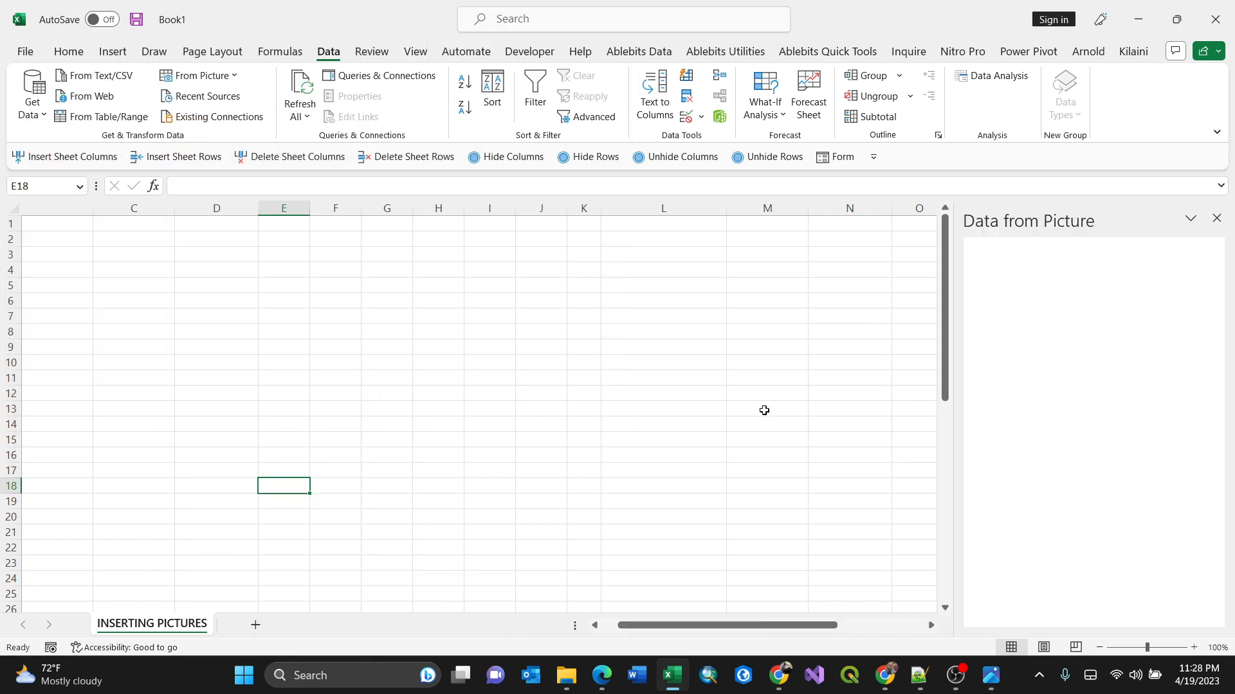
mouse_move(1054, 321)
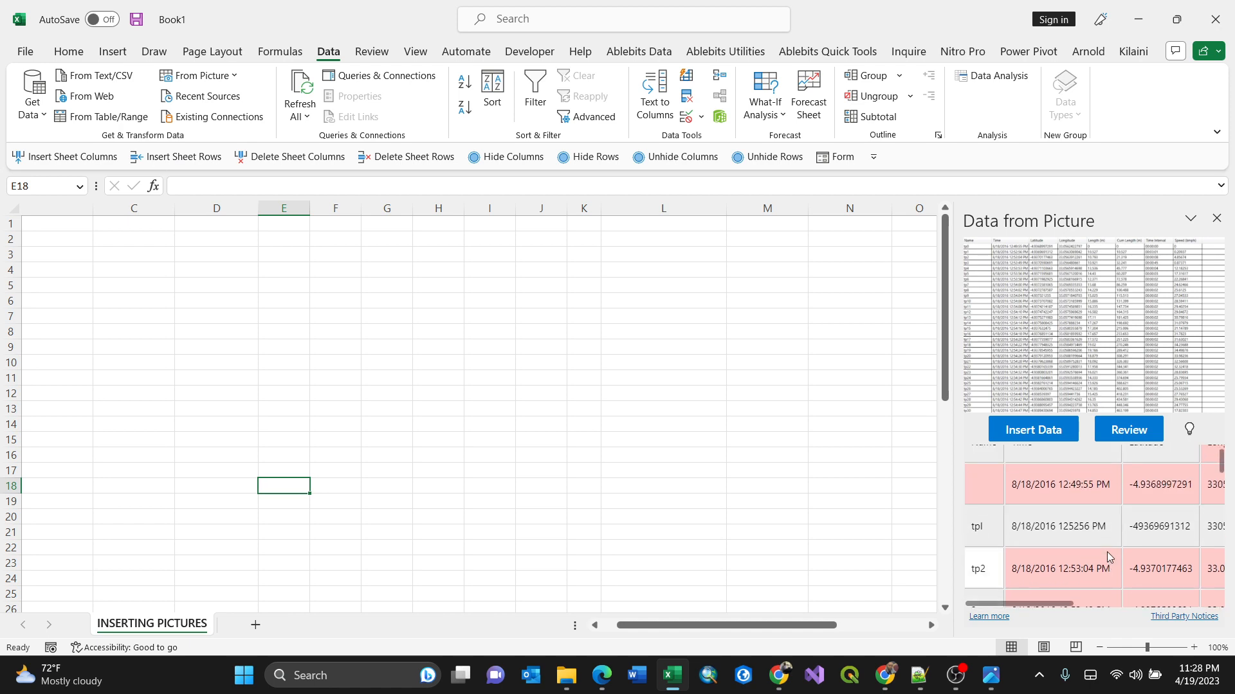
mouse_move(1045, 491)
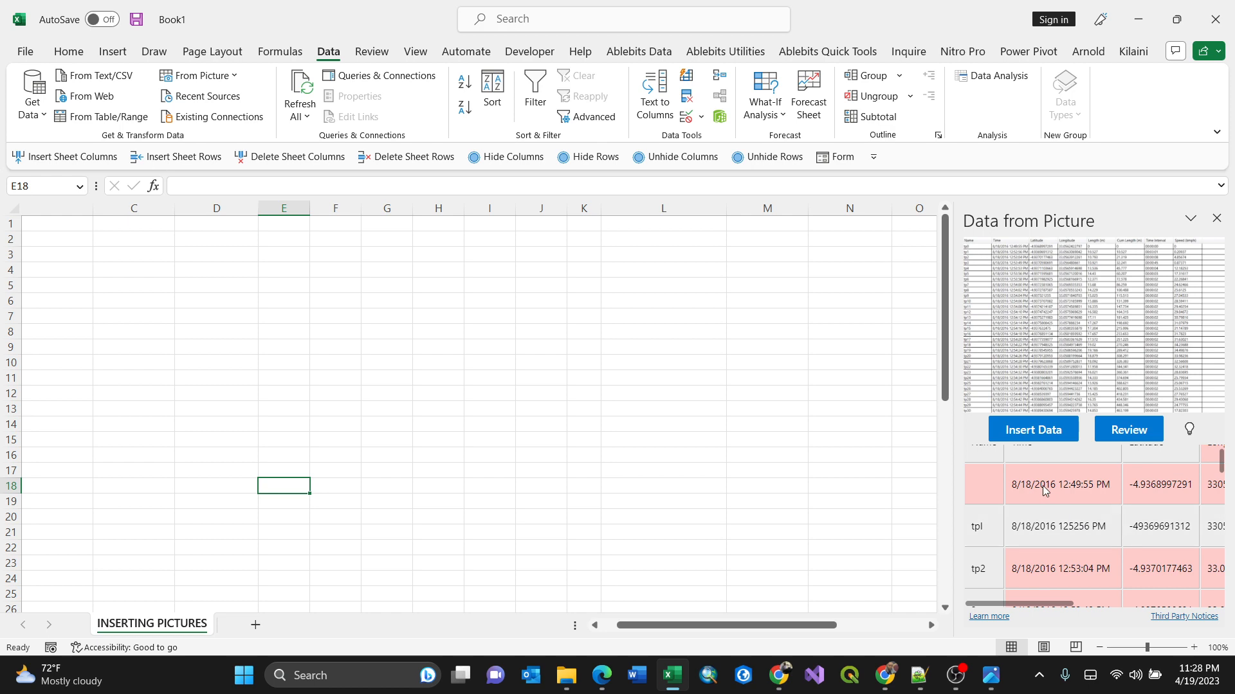
mouse_move(1111, 499)
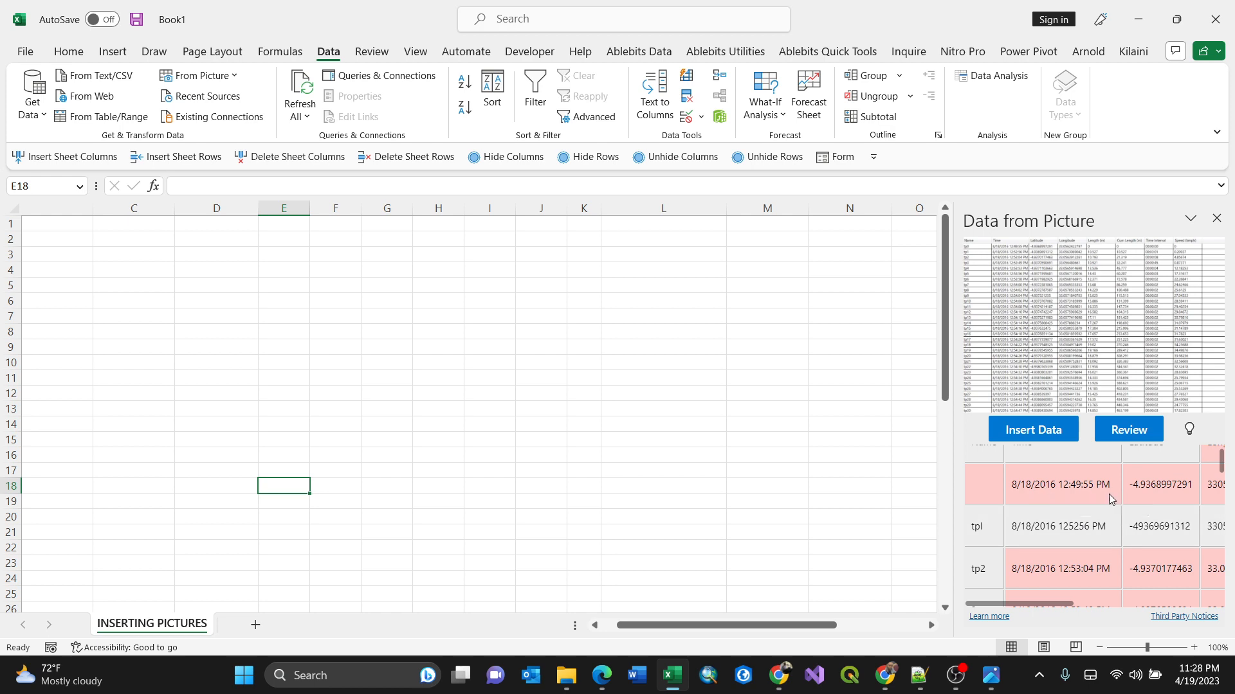
mouse_move(1058, 493)
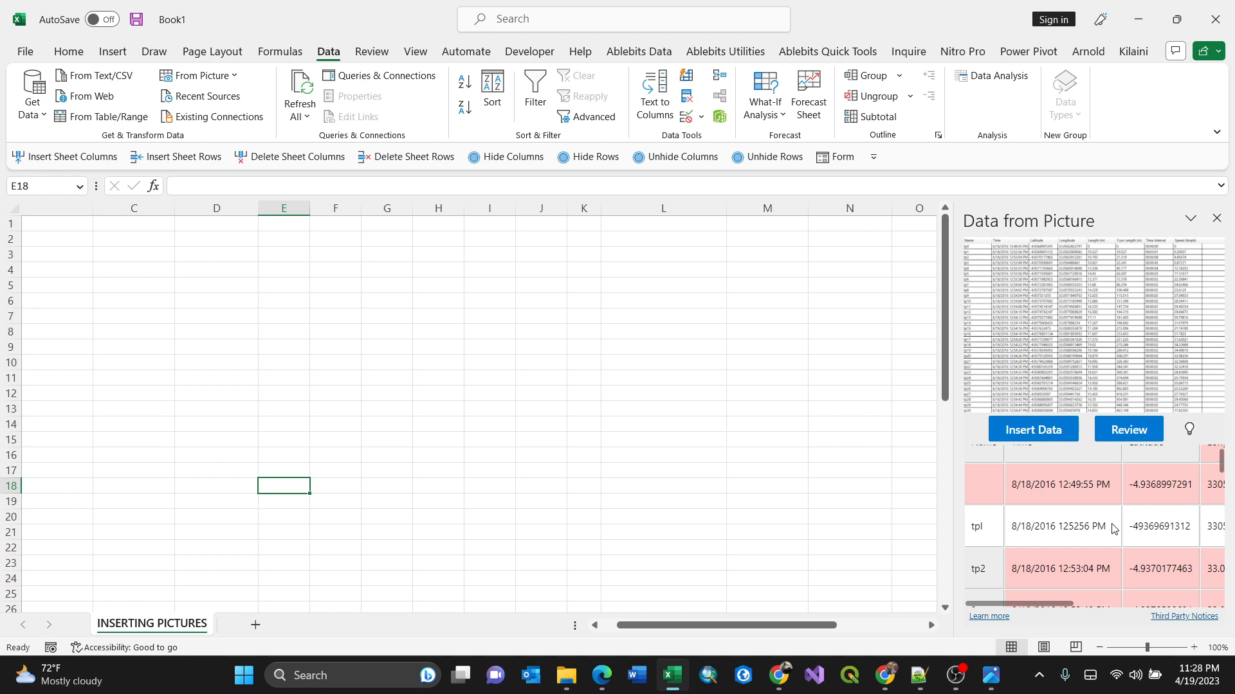
mouse_move(1111, 526)
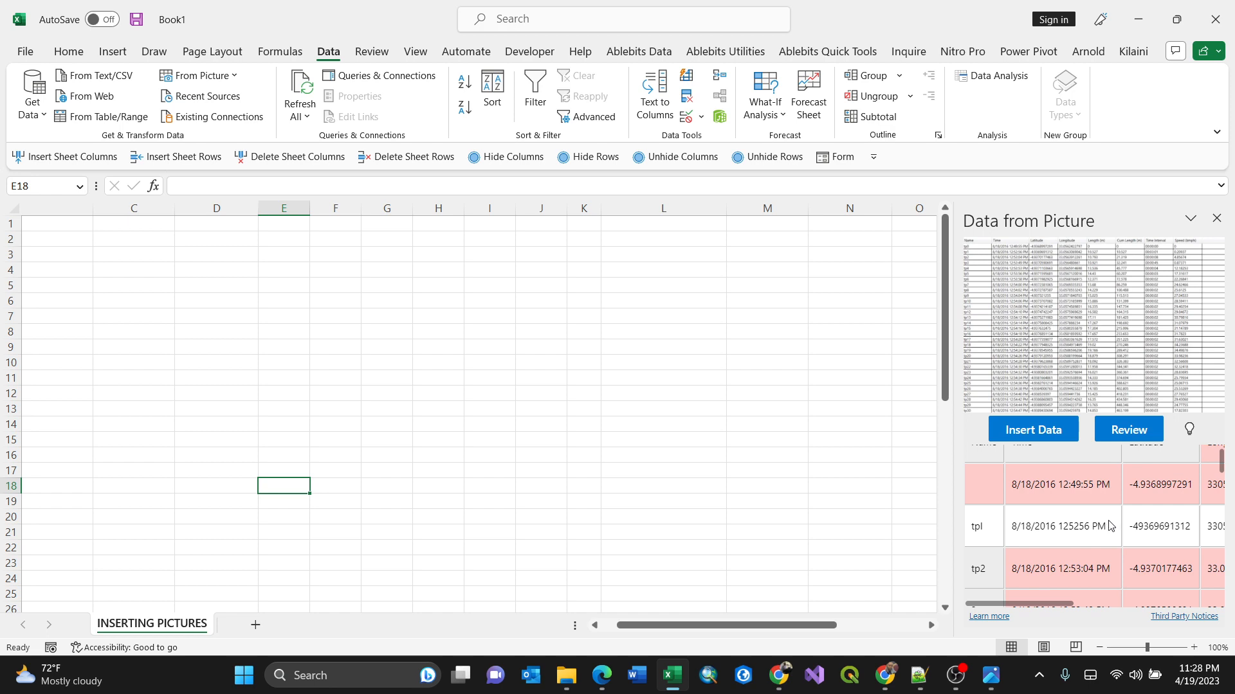
mouse_move(1106, 522)
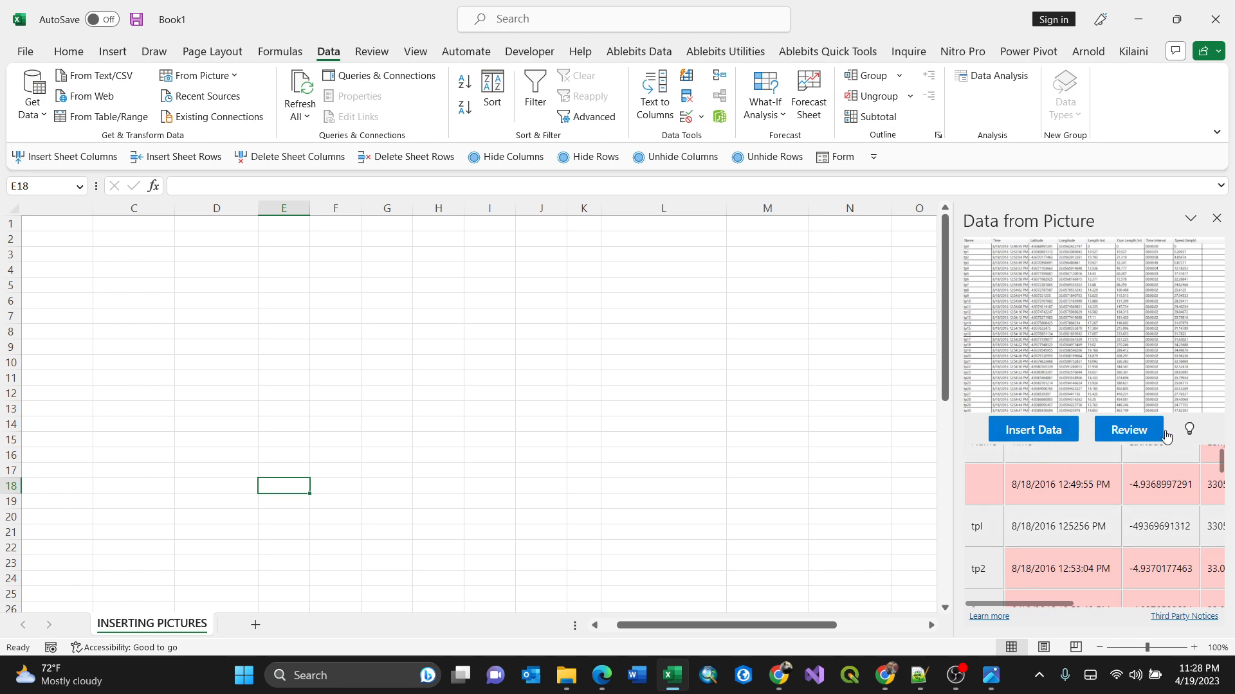
Begin reviewing flagged values, then close the review to show the 199-items warning.
click(1128, 429)
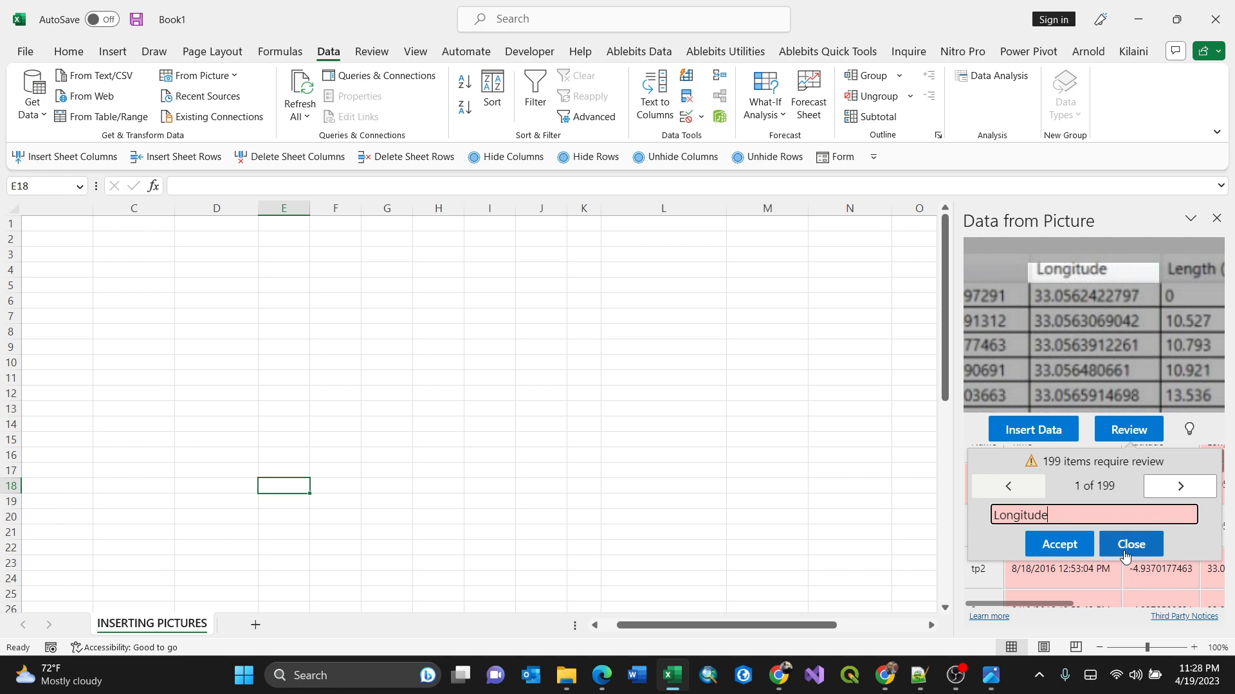
click(1033, 429)
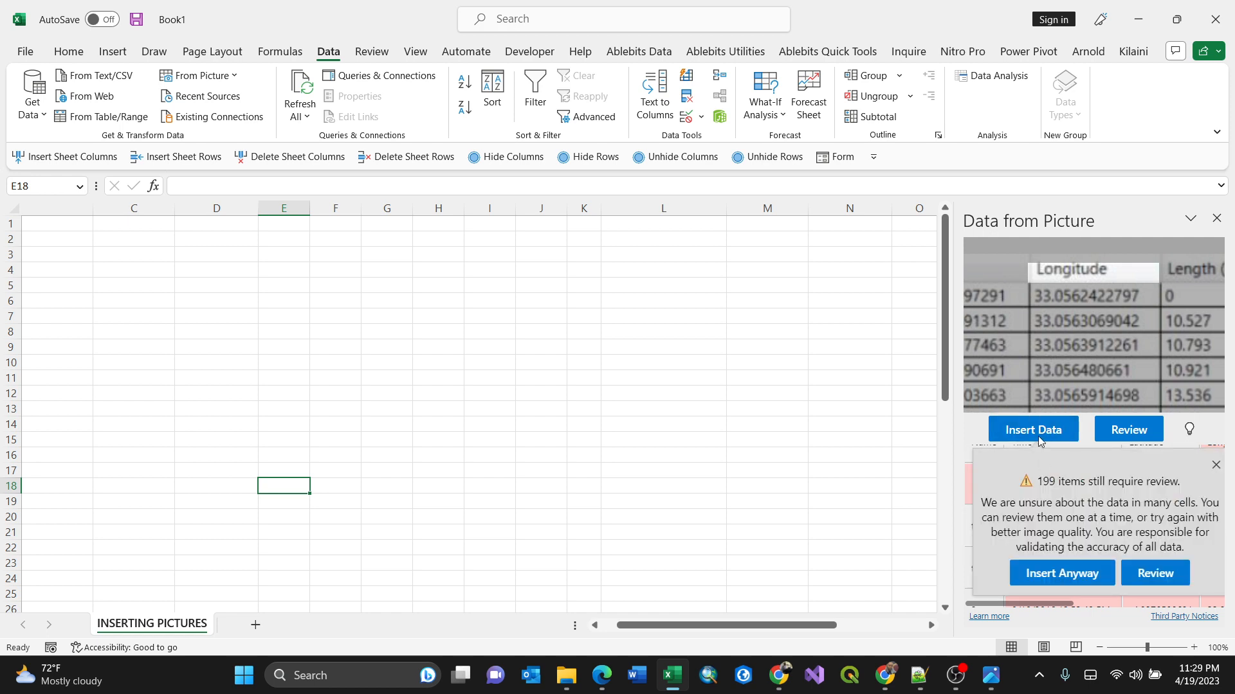
mouse_move(1051, 493)
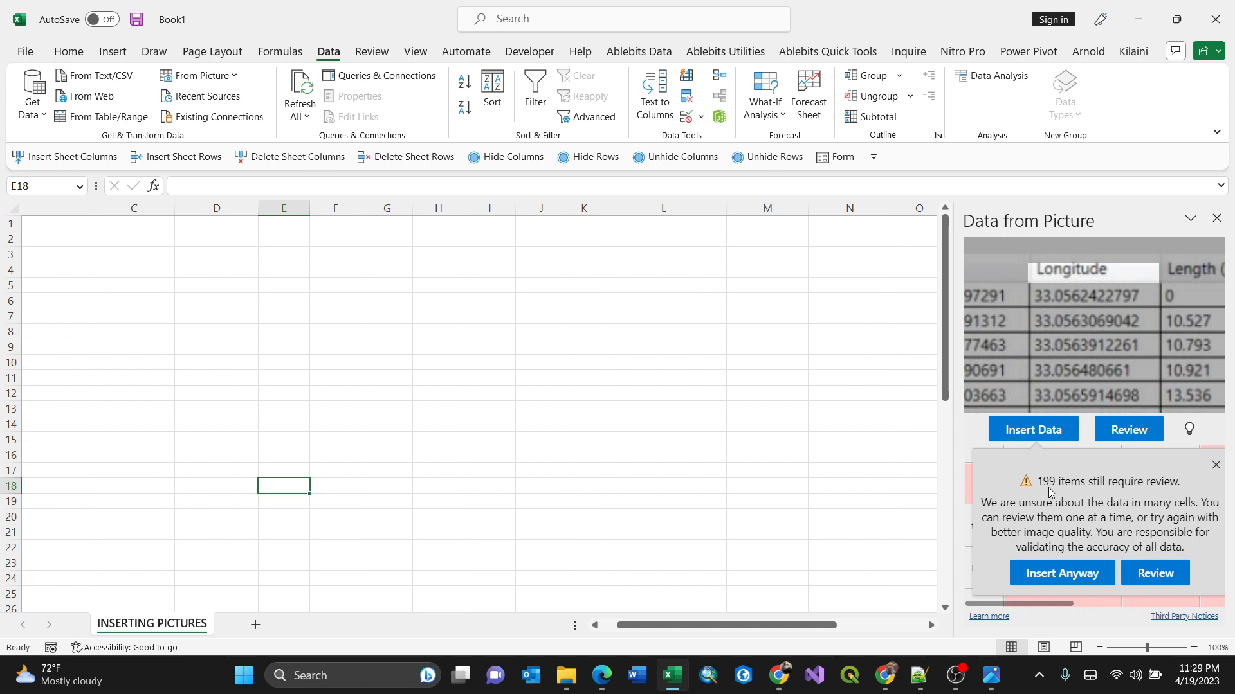
mouse_move(1129, 501)
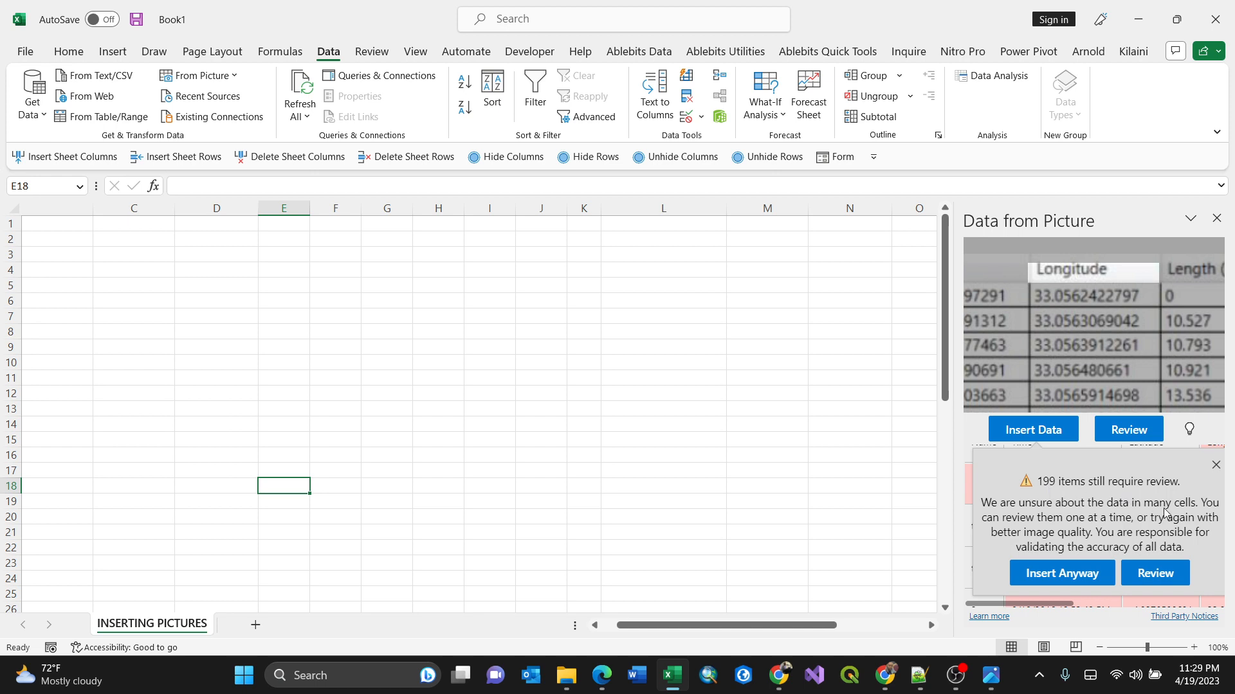
mouse_move(1157, 532)
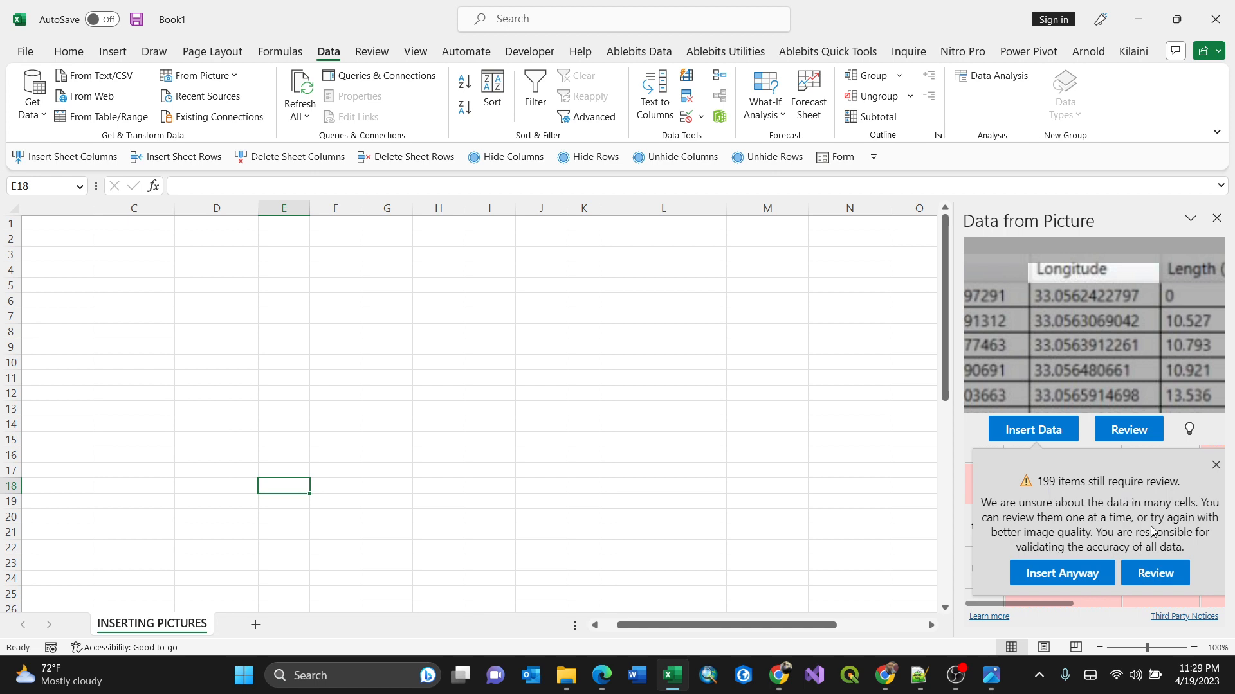
mouse_move(1123, 542)
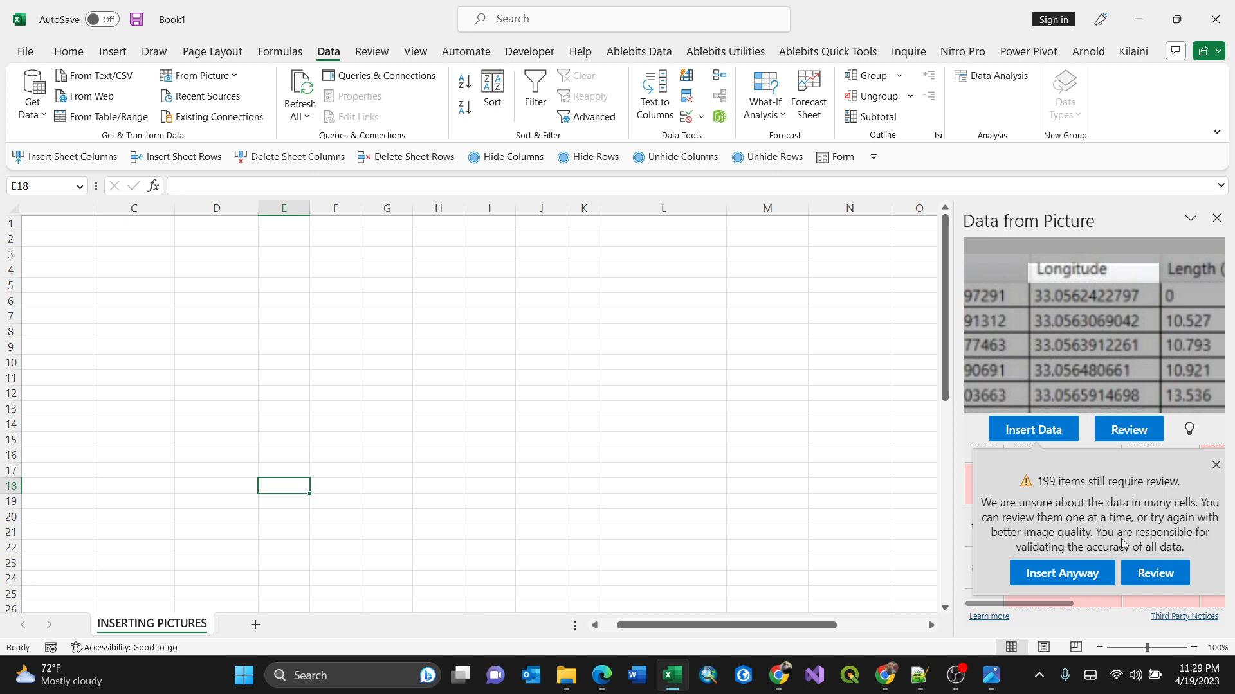
mouse_move(1052, 553)
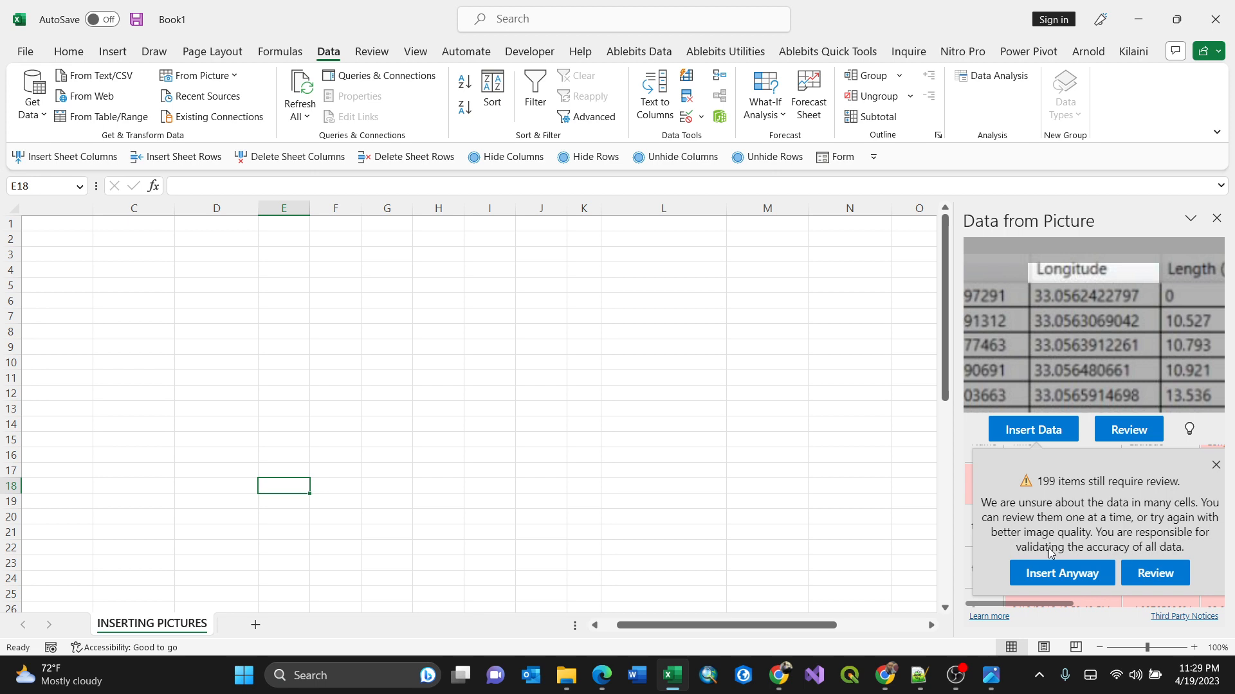
mouse_move(1142, 586)
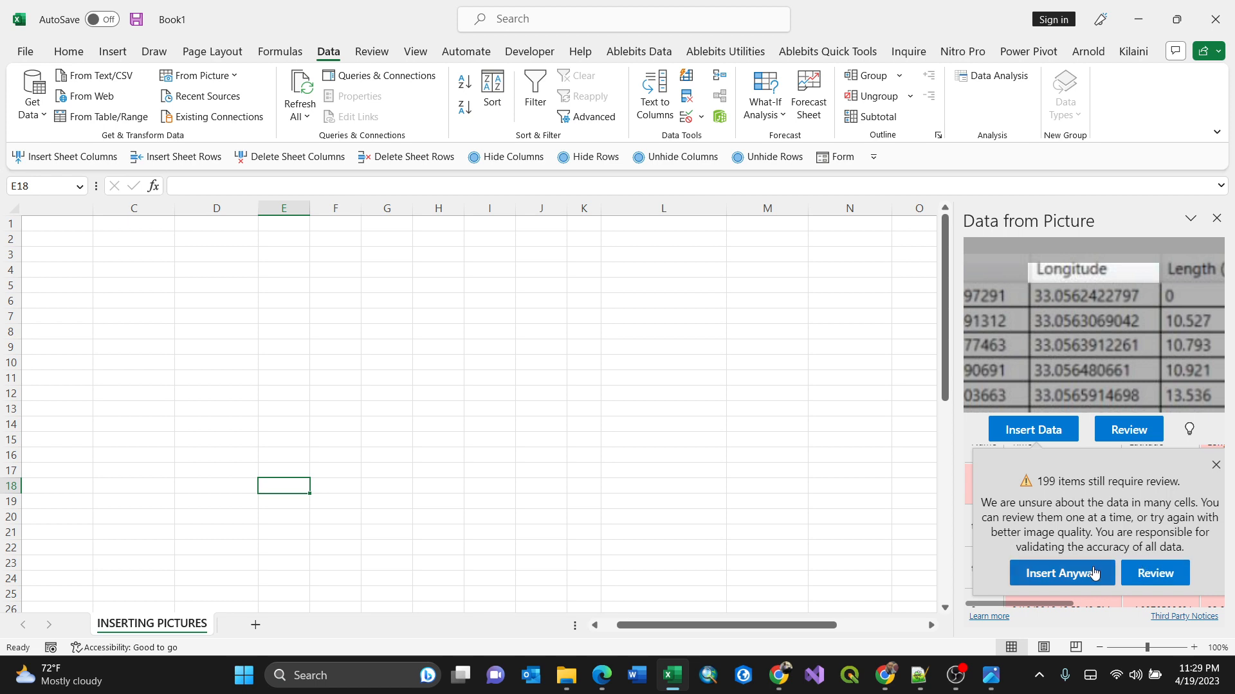
Insert the recognized GPS table anyway and widen the Length (m) column.
click(1061, 573)
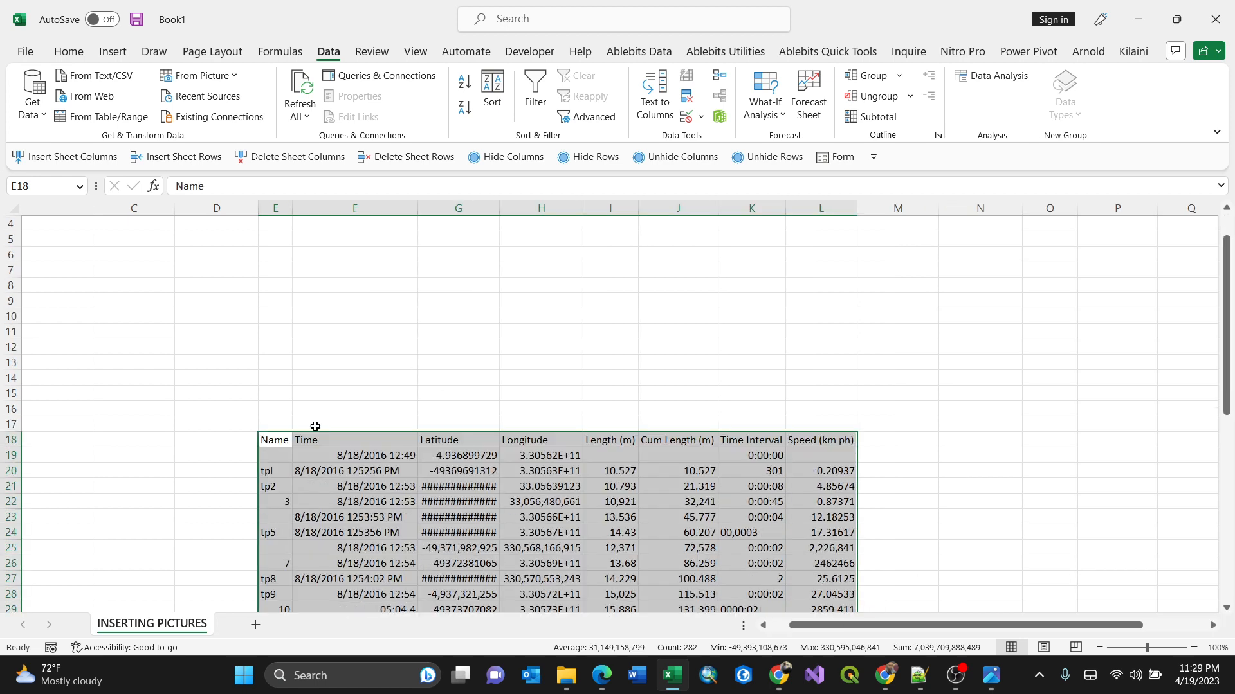
scroll(down, 3)
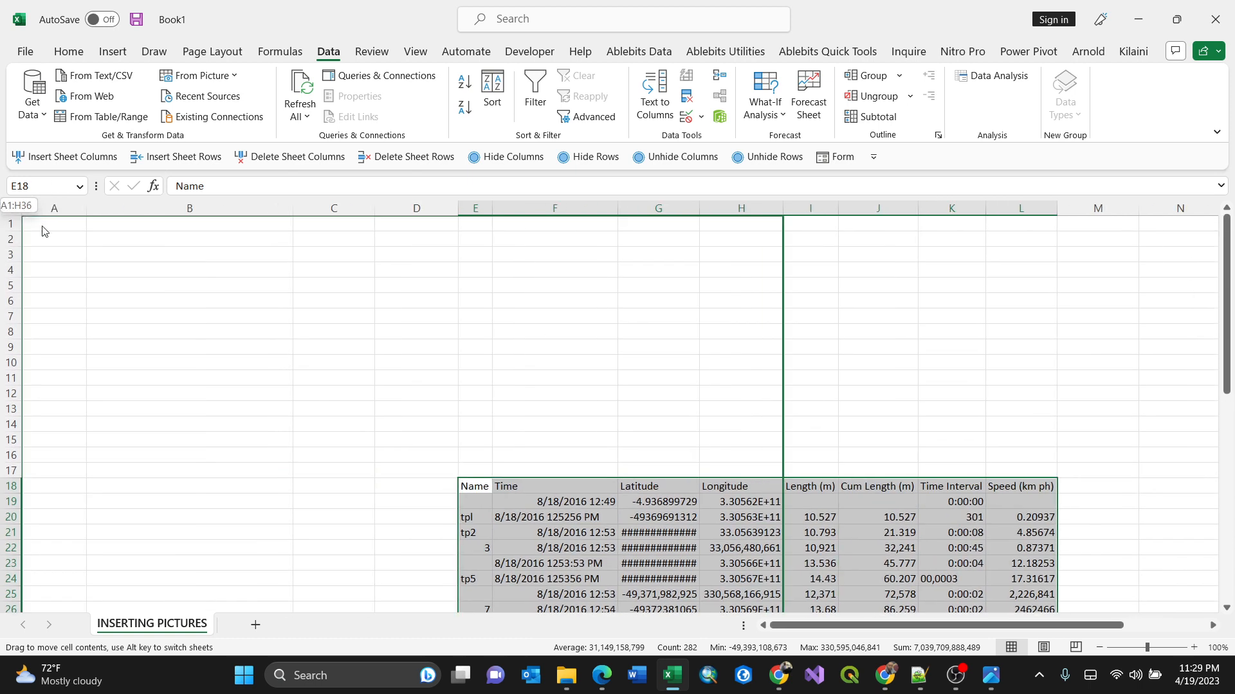
mouse_move(30, 214)
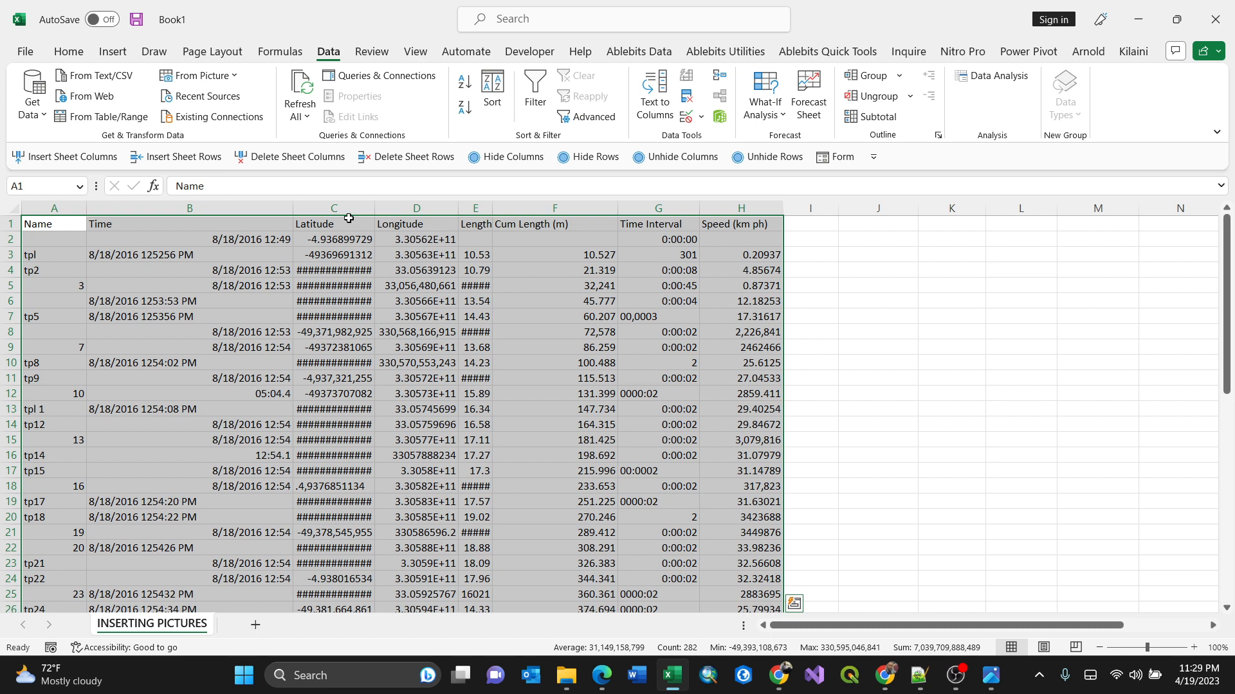
mouse_move(486, 208)
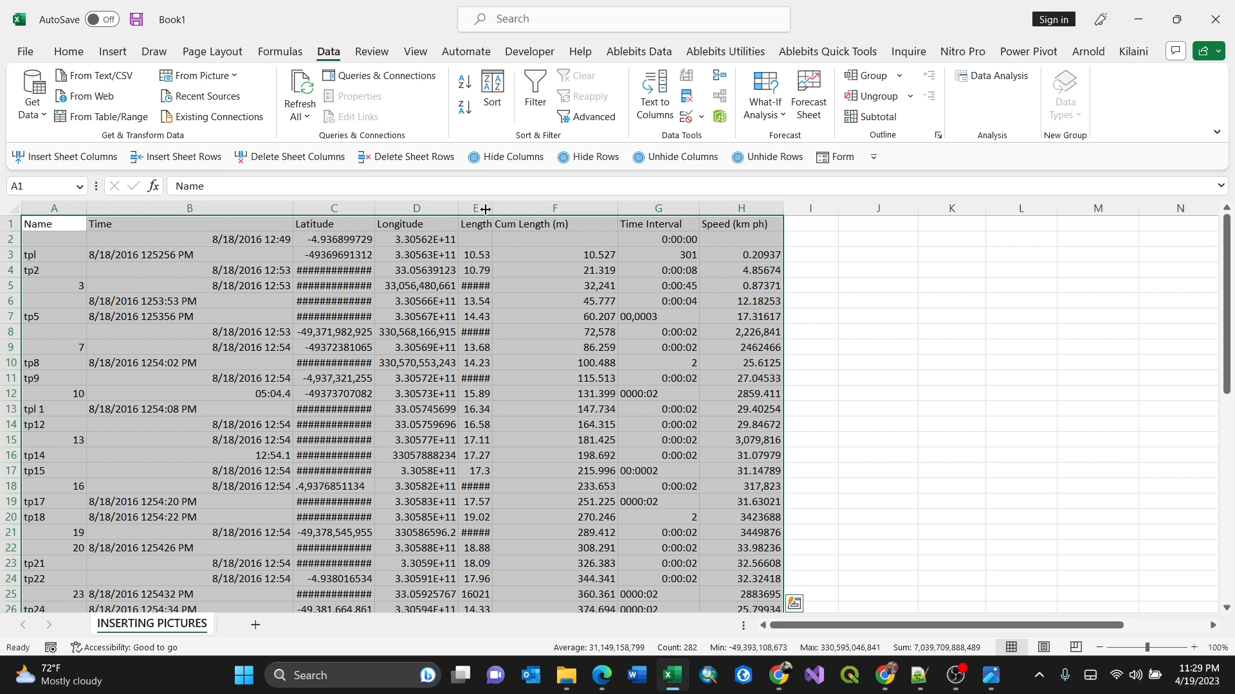
drag(484, 209, 370, 208)
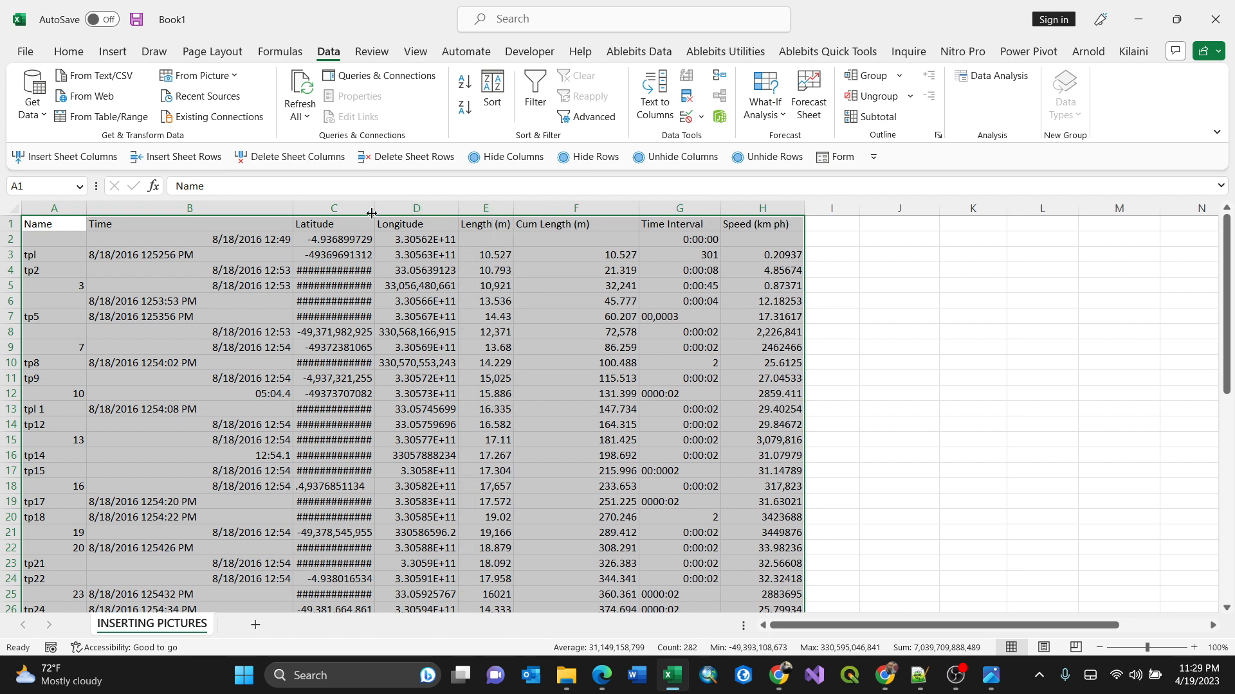
mouse_move(375, 205)
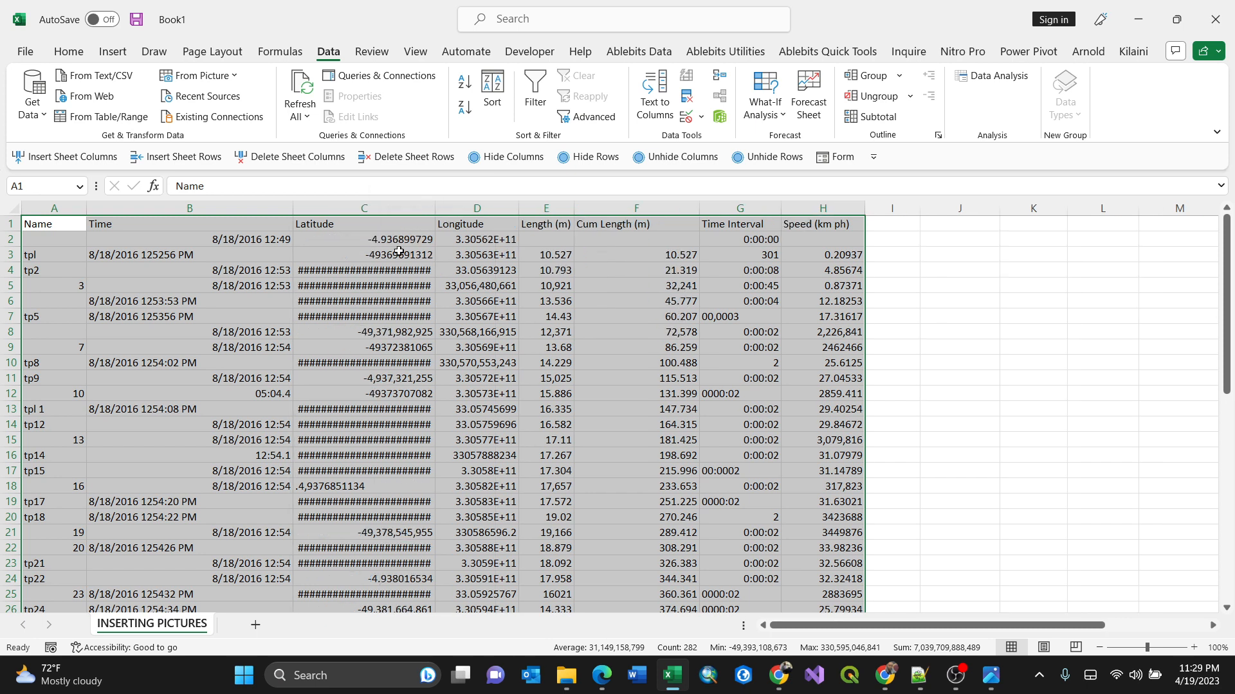
Select Latitude cell C4 showing hash marks and scroll back up the table.
click(364, 270)
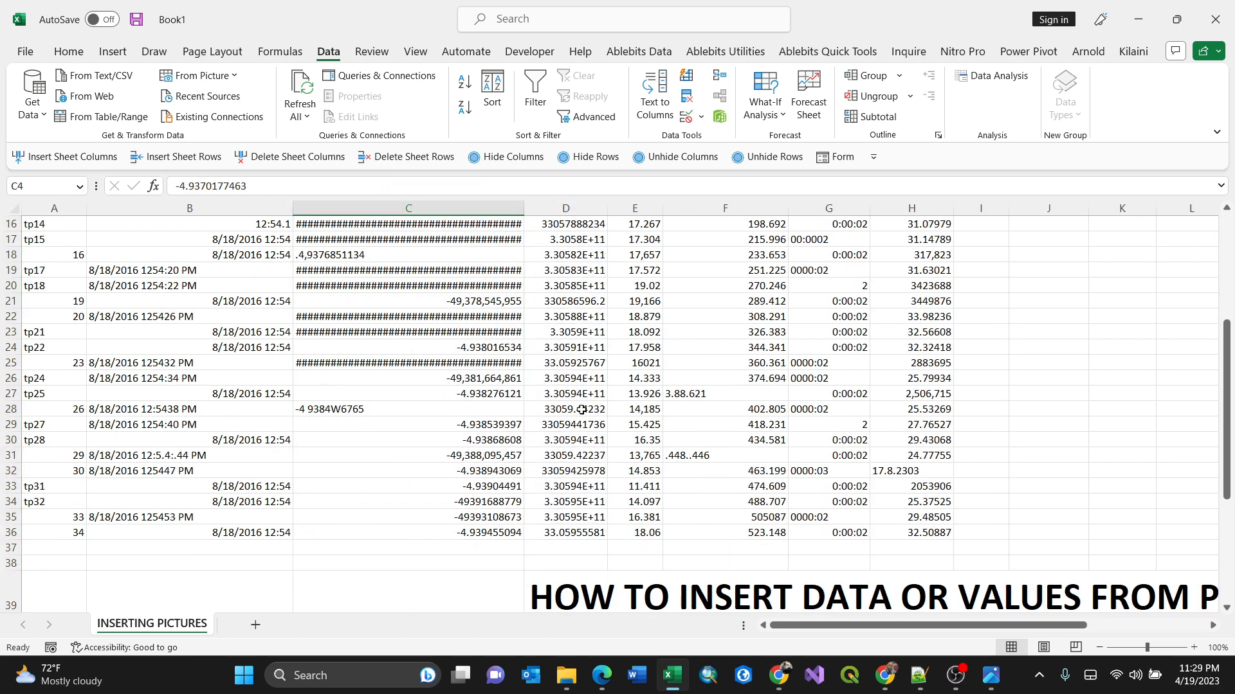
scroll(up, 3)
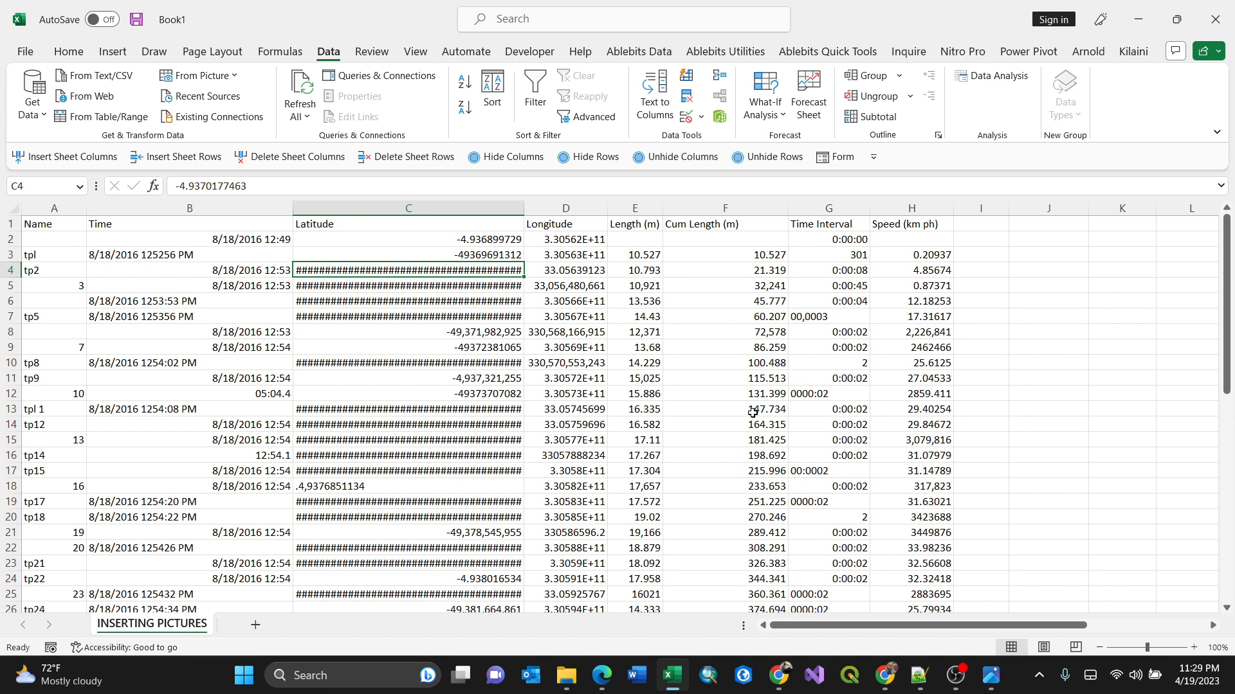
mouse_move(882, 526)
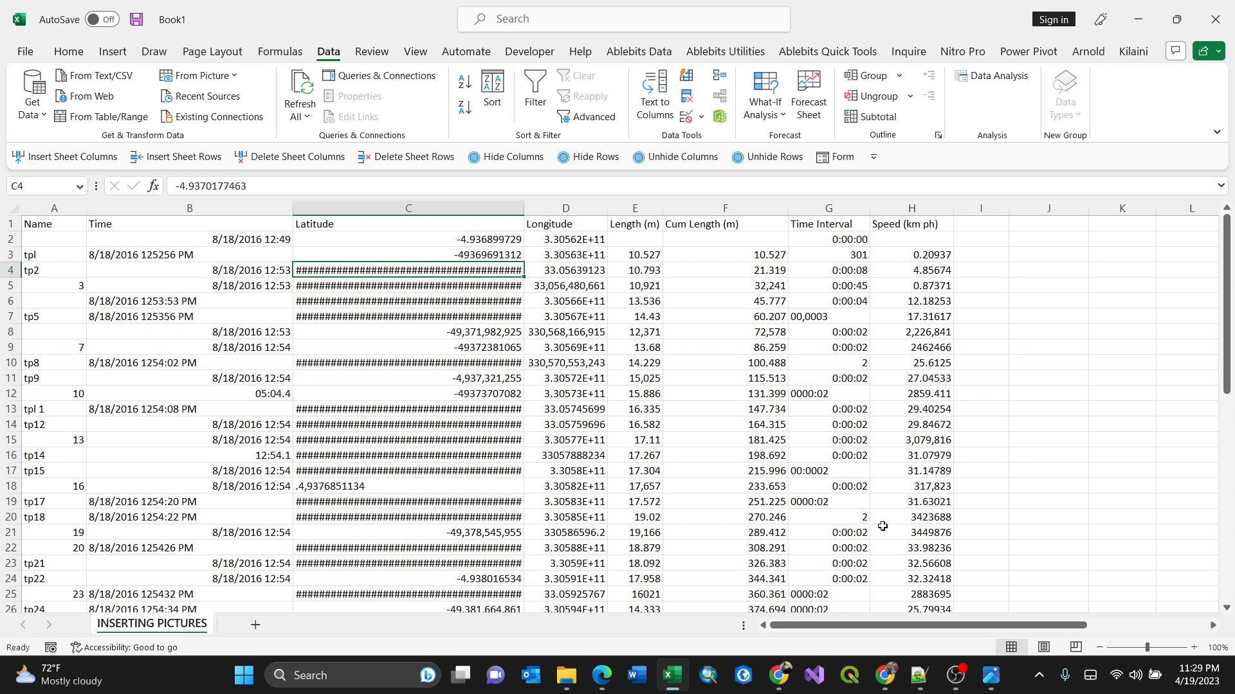